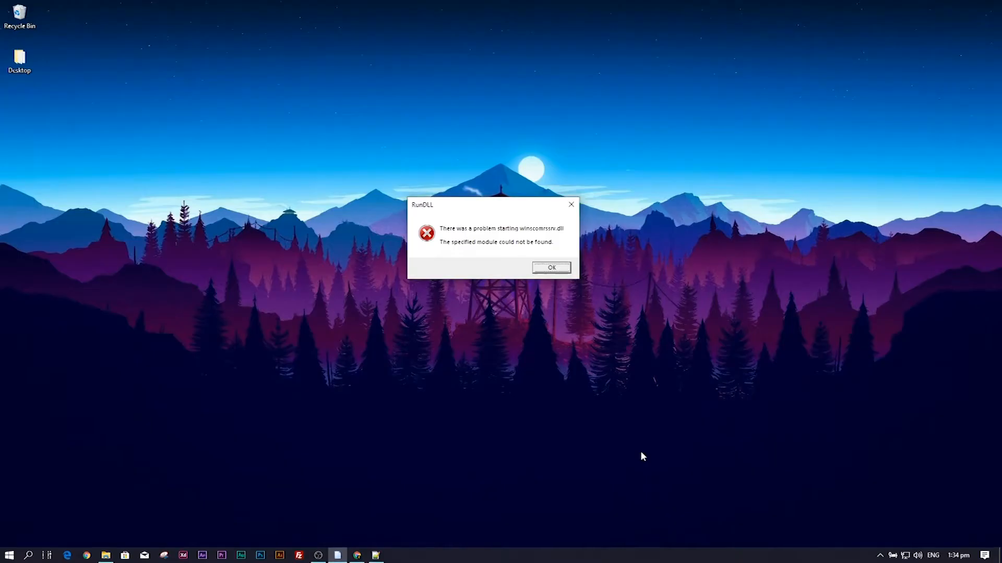
pyautogui.moveTo(664, 467)
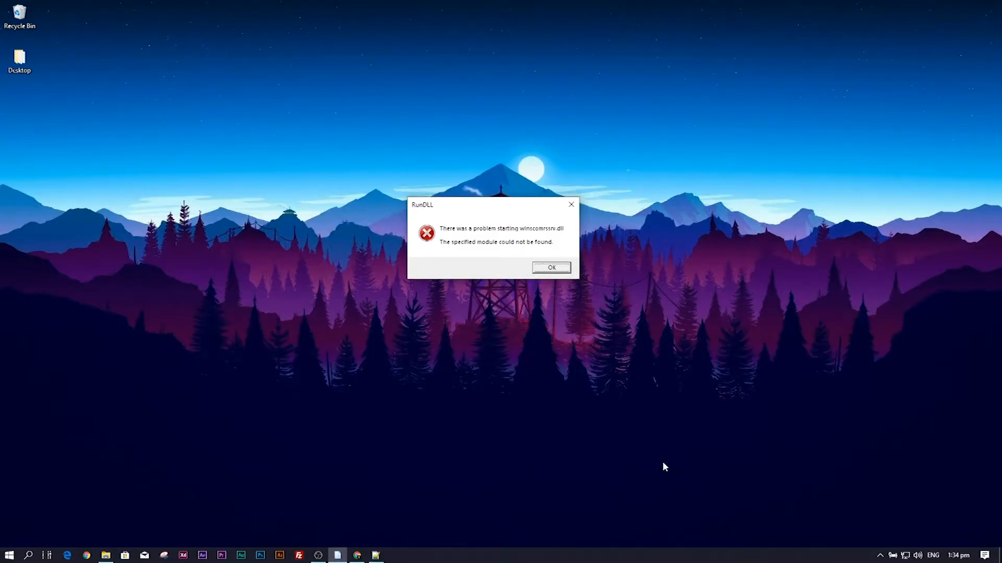
pyautogui.moveTo(506, 256)
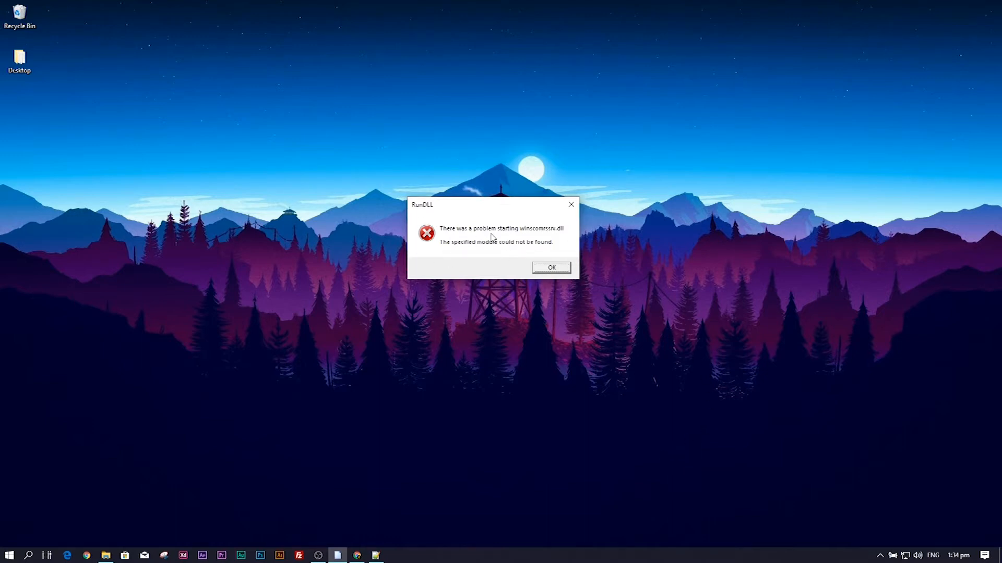
pyautogui.moveTo(532, 342)
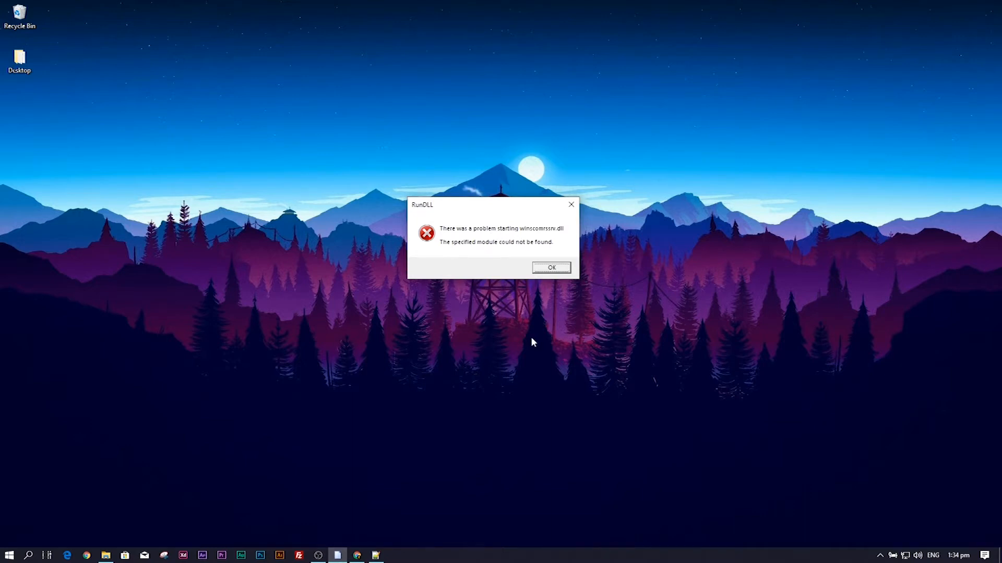
pyautogui.moveTo(608, 296)
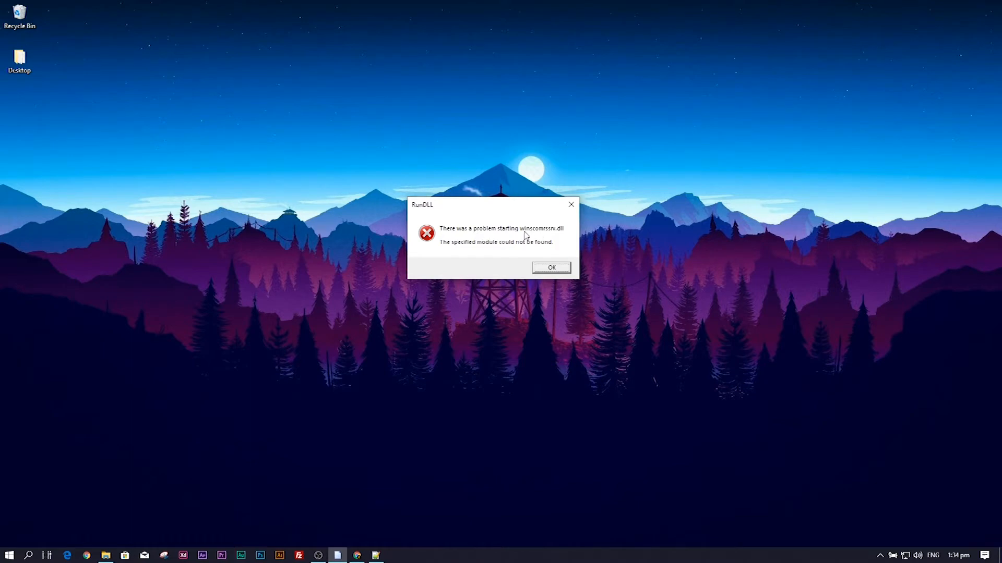
pyautogui.moveTo(408, 546)
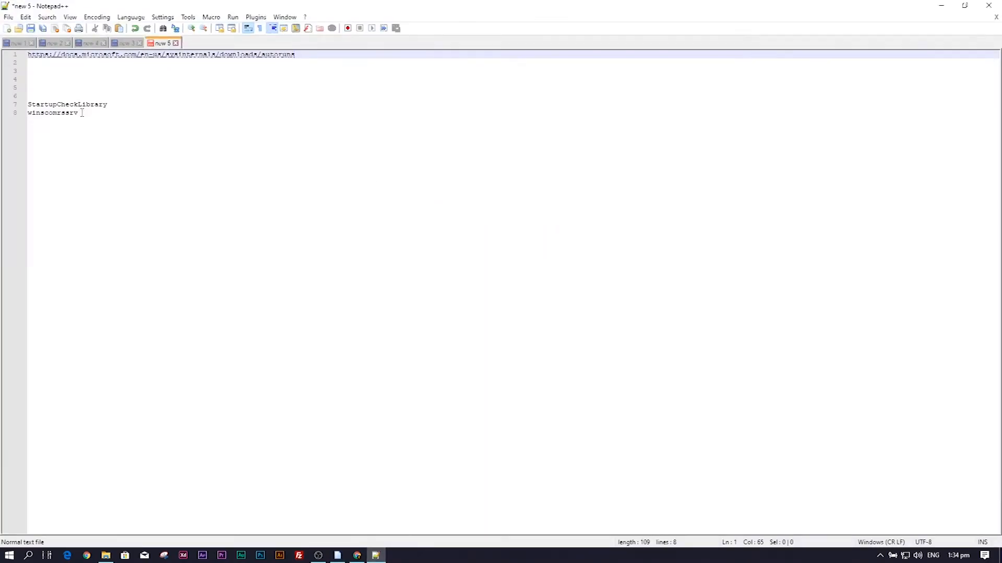
# Download the Autoruns and Autorunsc zip and show it in its Downloads folder.
pyautogui.press('Enter')
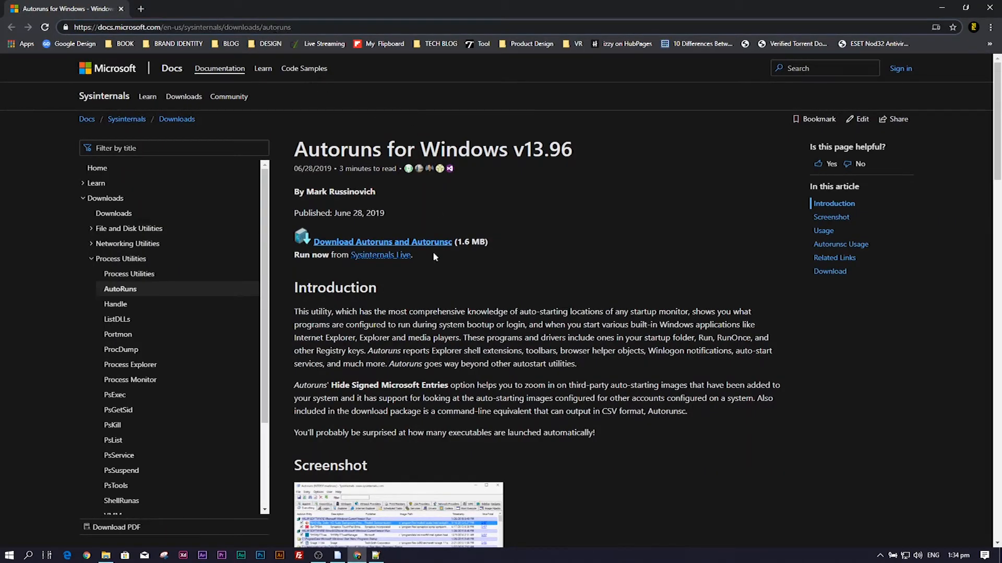
pyautogui.moveTo(418, 245)
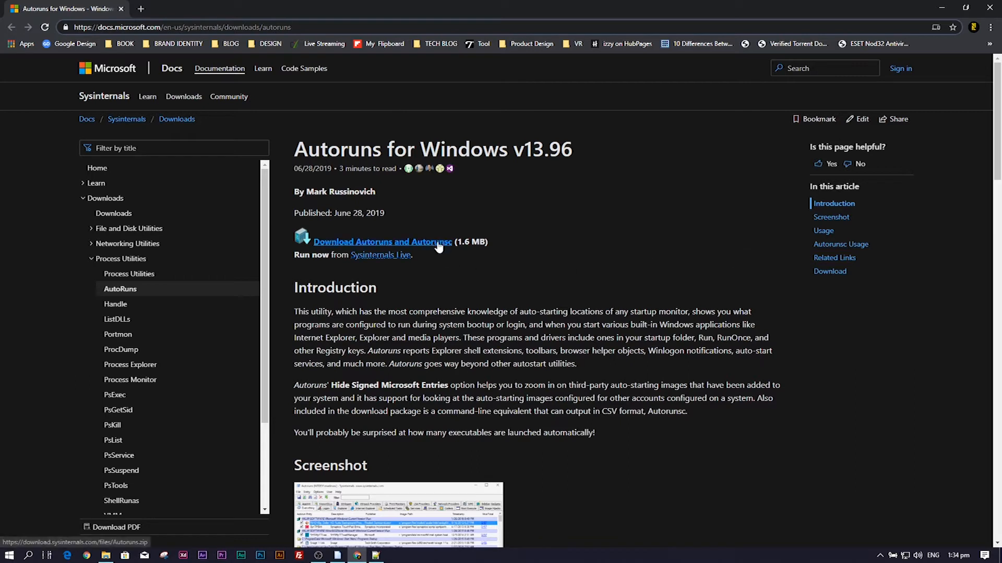
pyautogui.click(382, 242)
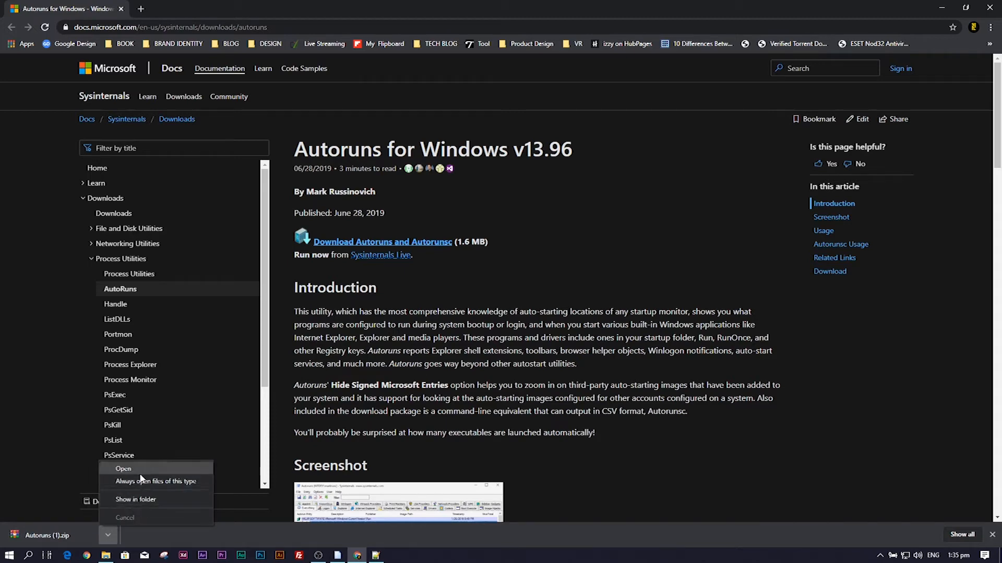
pyautogui.moveTo(129, 505)
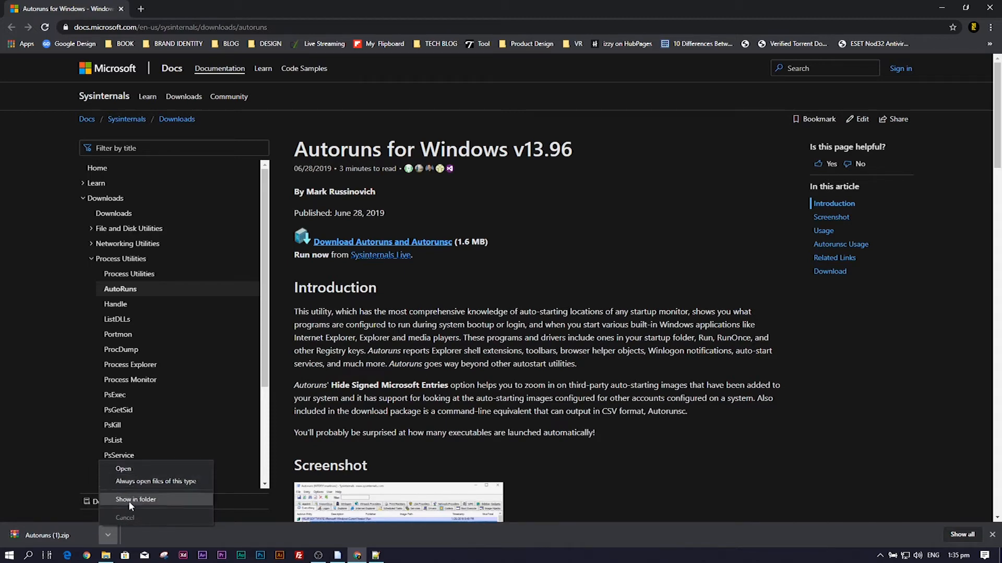
pyautogui.click(135, 500)
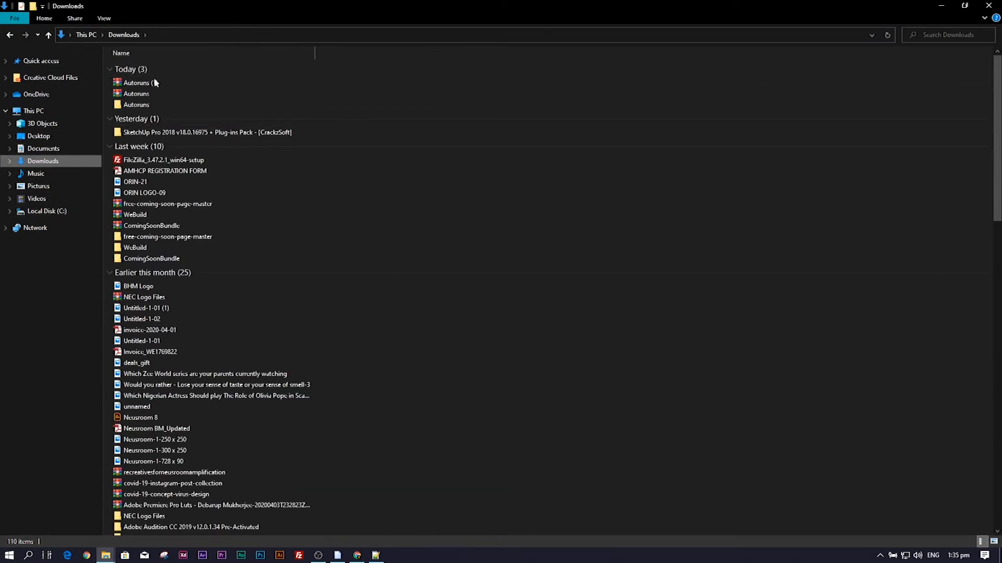
# Open the extracted Autoruns folder and run Autoruns.exe as administrator.
pyautogui.doubleClick(136, 82)
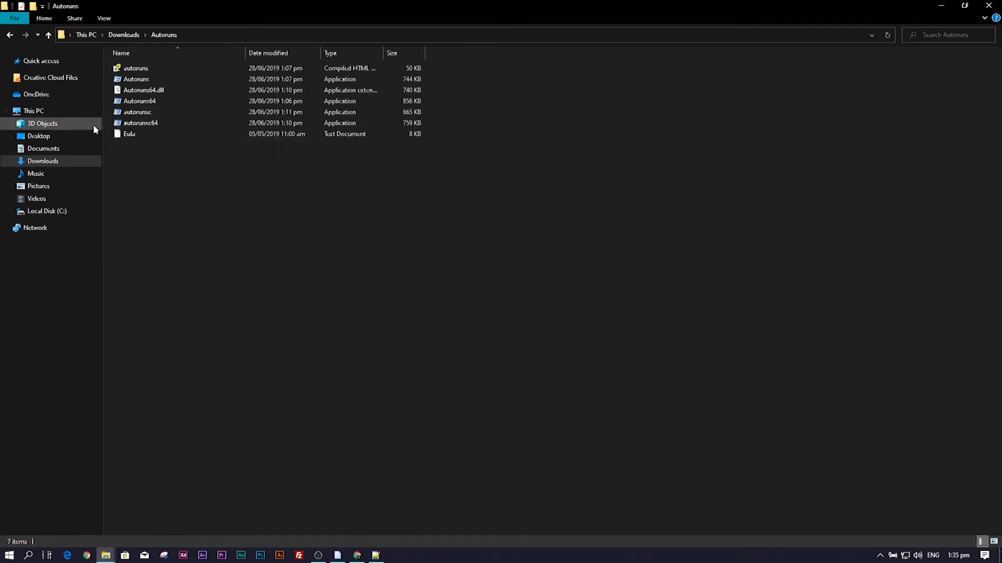
pyautogui.moveTo(154, 123)
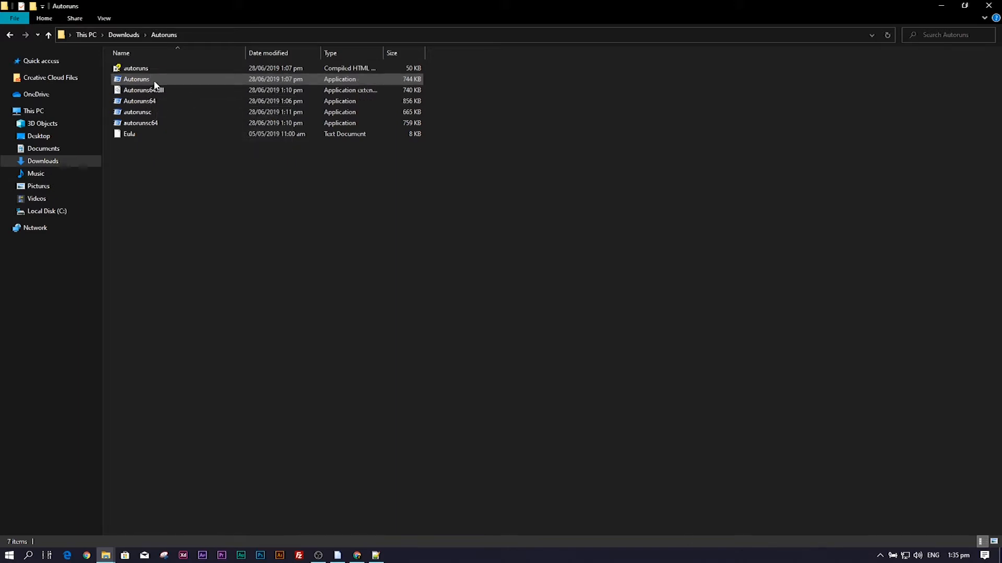
pyautogui.moveTo(169, 82)
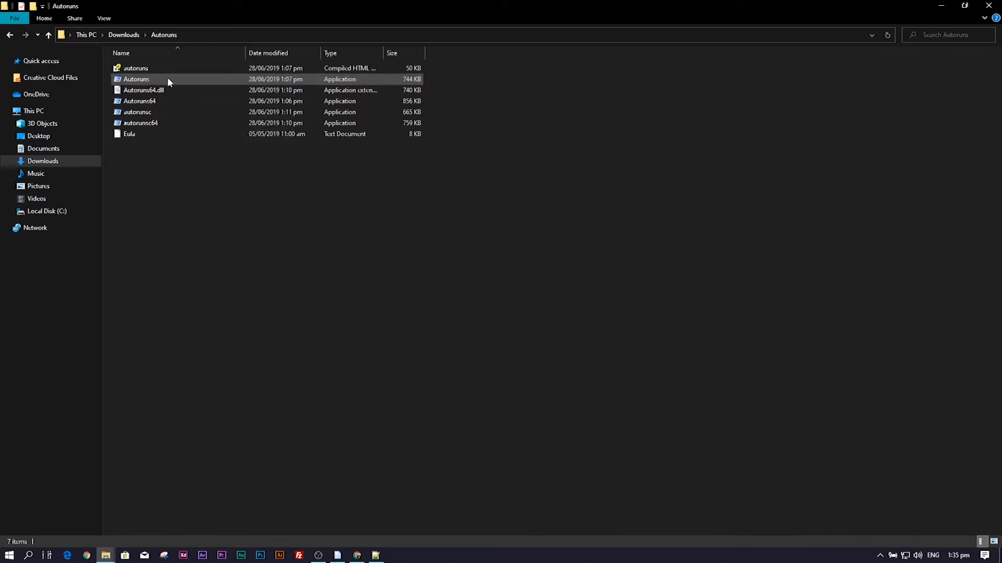
pyautogui.click(136, 79)
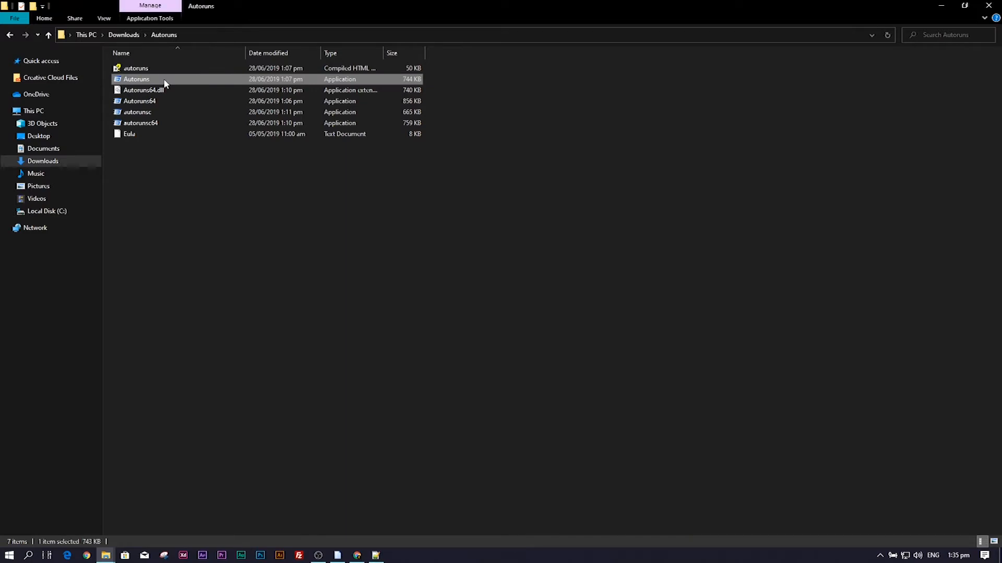
pyautogui.rightClick(136, 79)
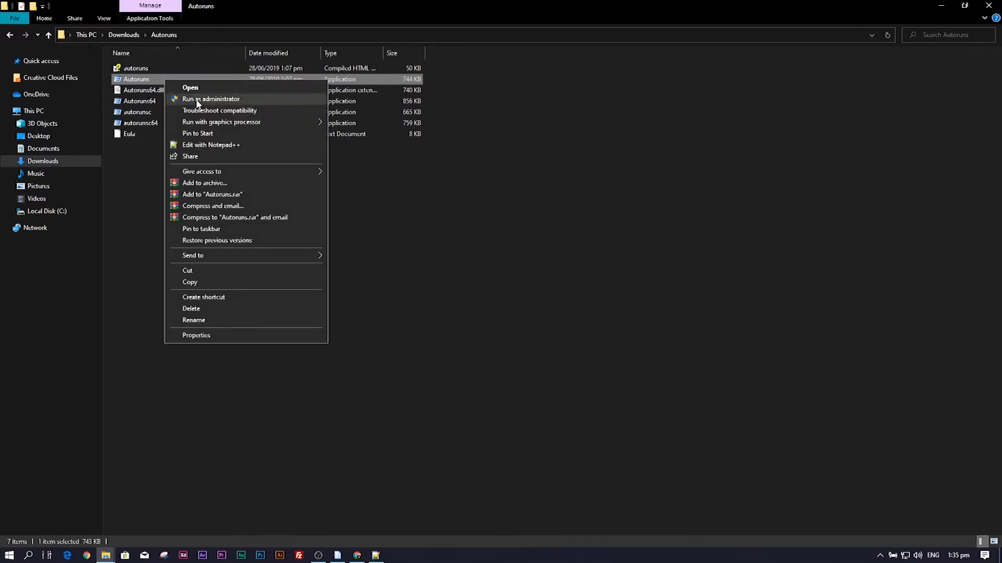
pyautogui.click(210, 99)
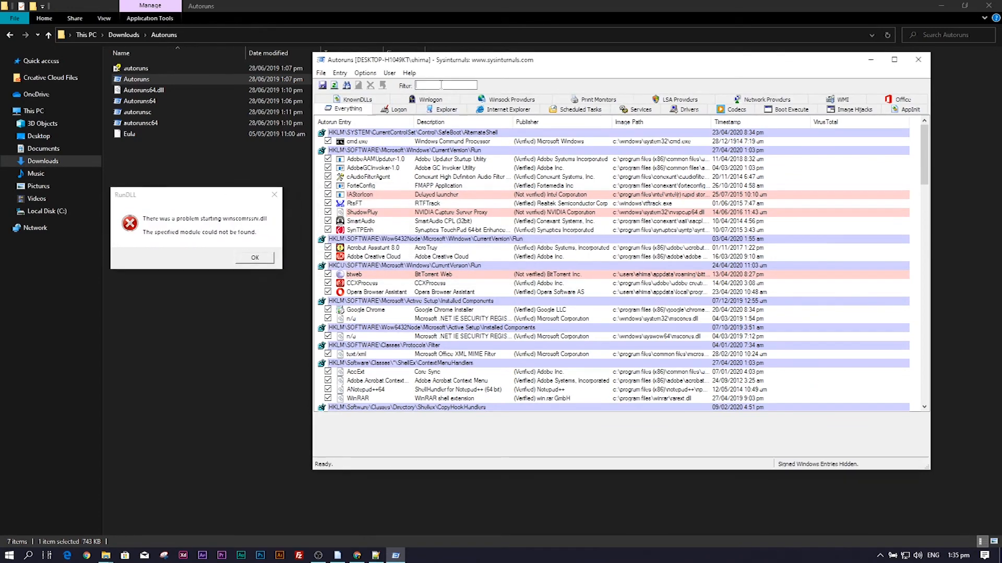
# Filter for 'winscomrssrv', delete its Task Scheduler entry, confirm, and close Autoruns.
pyautogui.write('winscomrssrv')
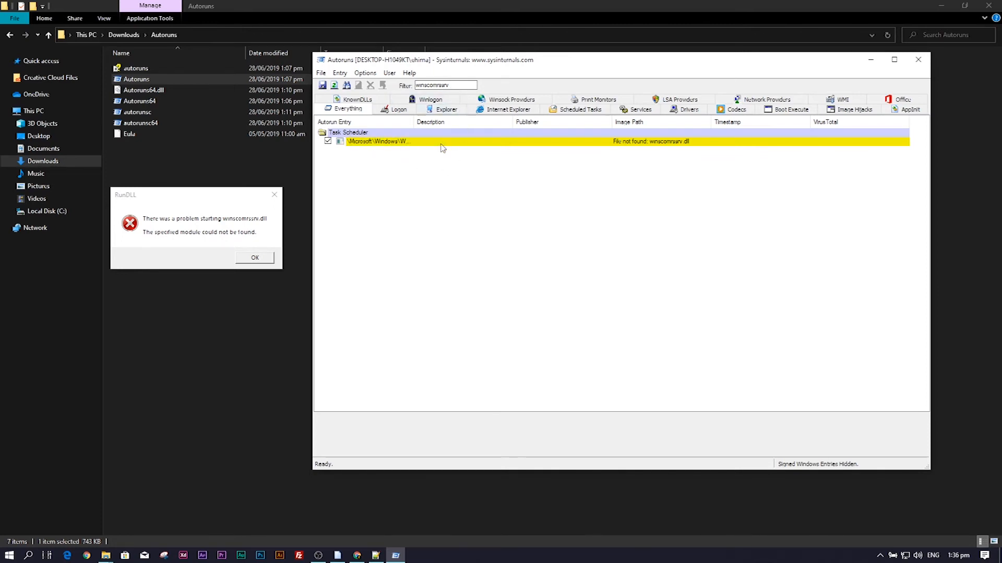
pyautogui.rightClick(383, 142)
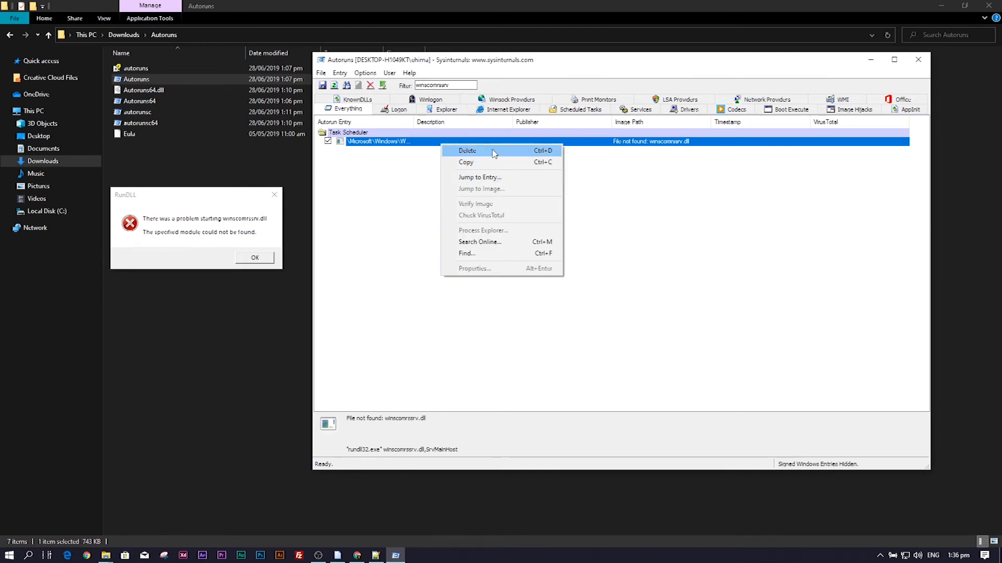
pyautogui.click(467, 151)
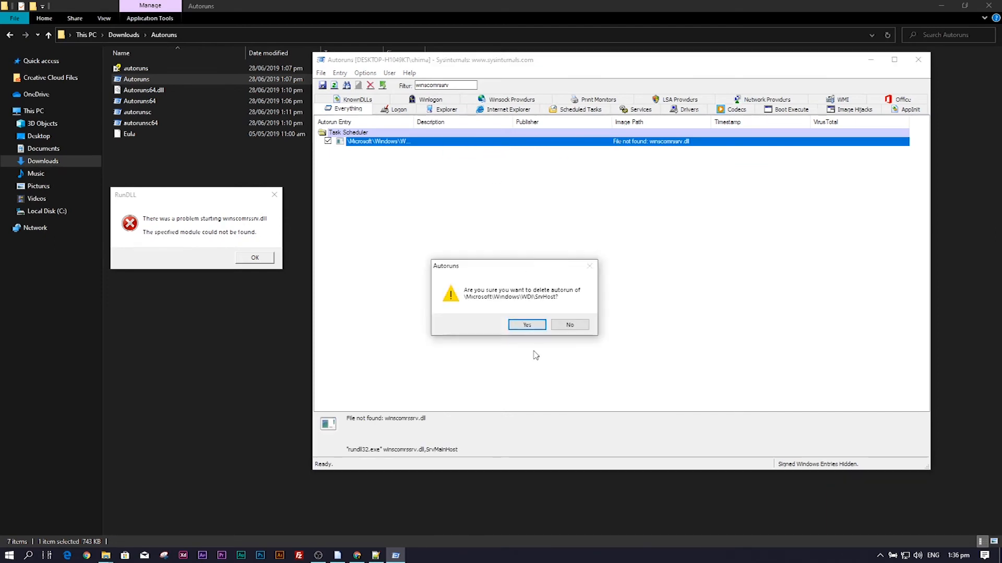
pyautogui.click(526, 325)
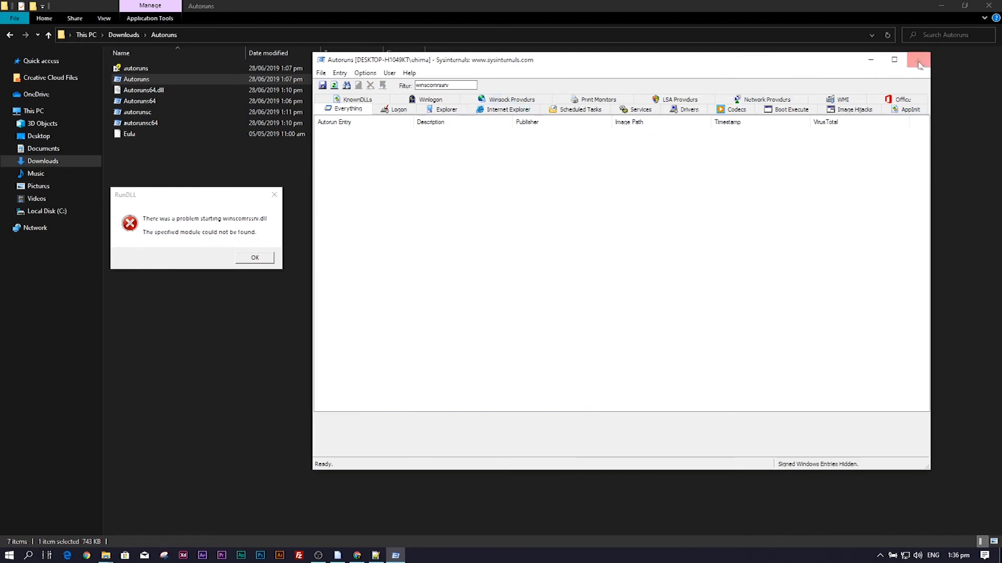
pyautogui.click(919, 59)
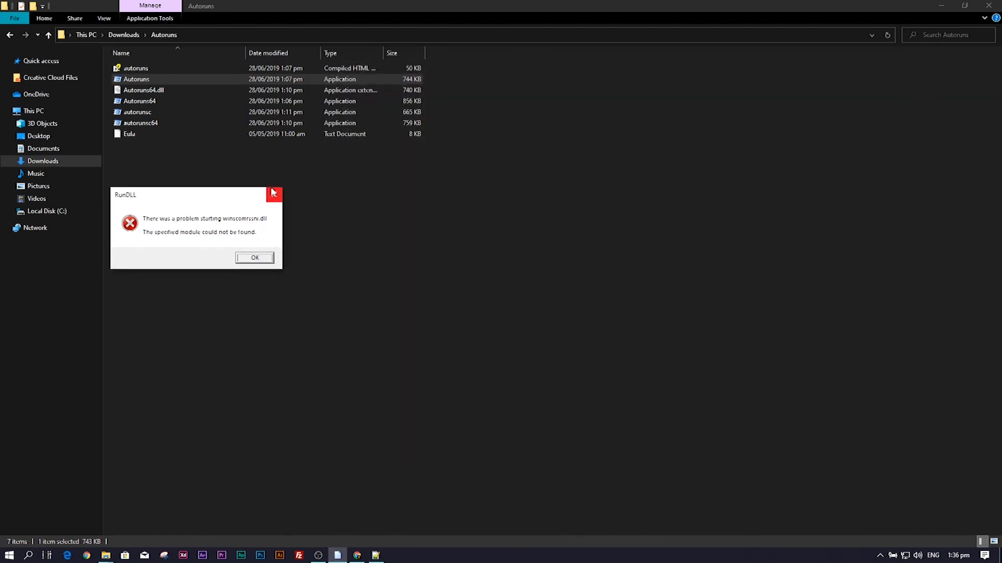
# Dismiss the RunDLL winscomrssrv.dll error and close the Autoruns folder window.
pyautogui.click(253, 257)
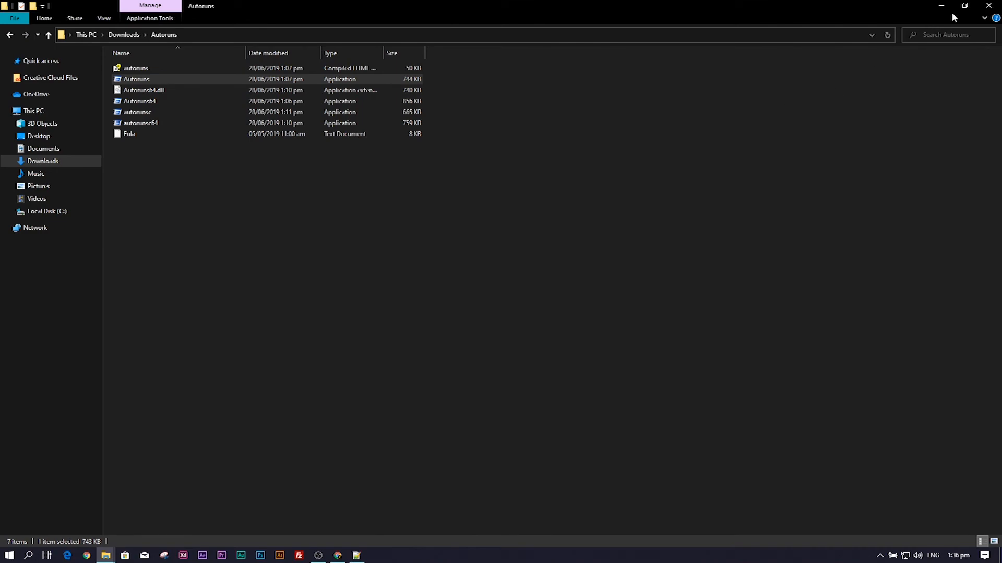
pyautogui.moveTo(964, 6)
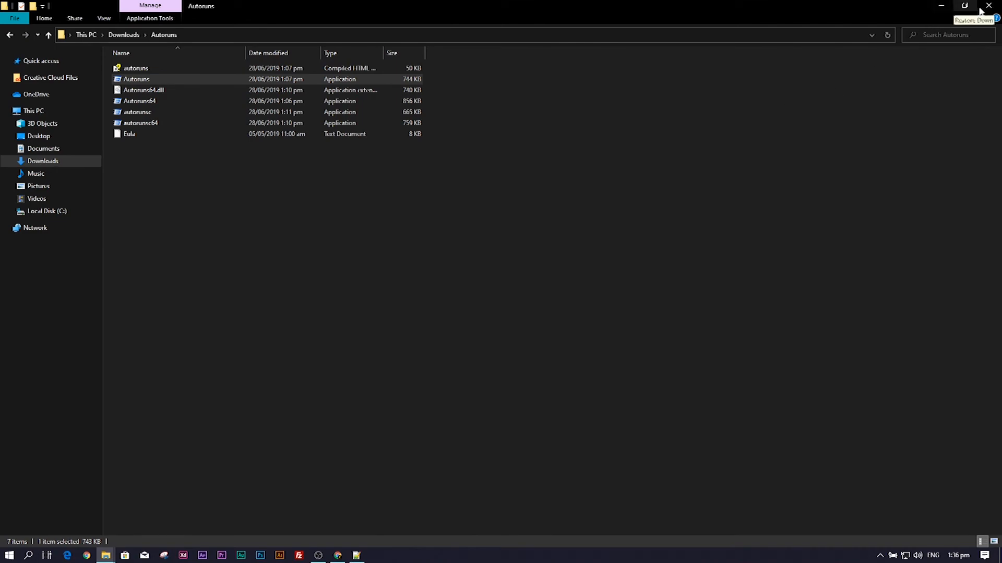
pyautogui.click(336, 555)
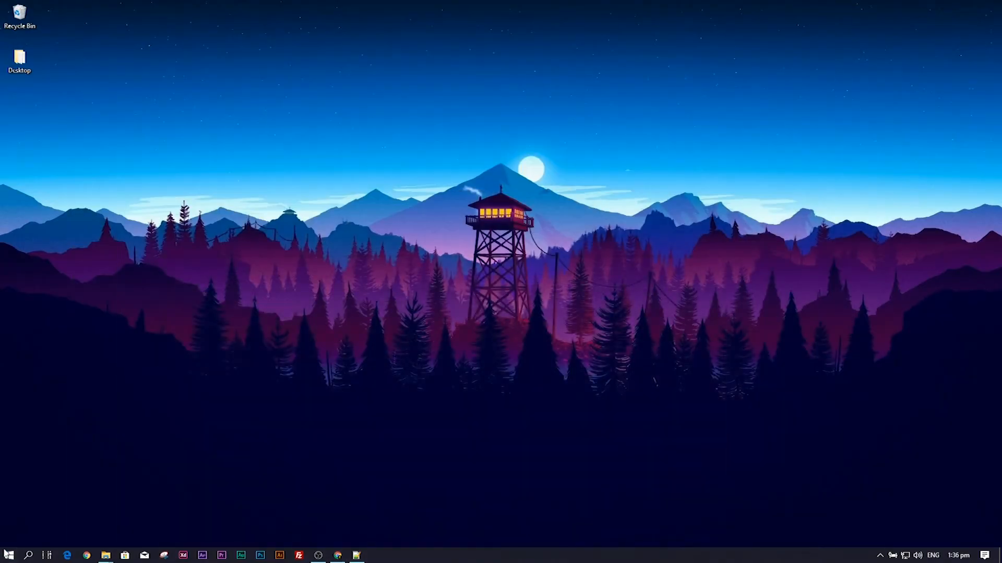
# Show the Start menu's Power options: Sleep, Shut down and Restart.
pyautogui.click(9, 555)
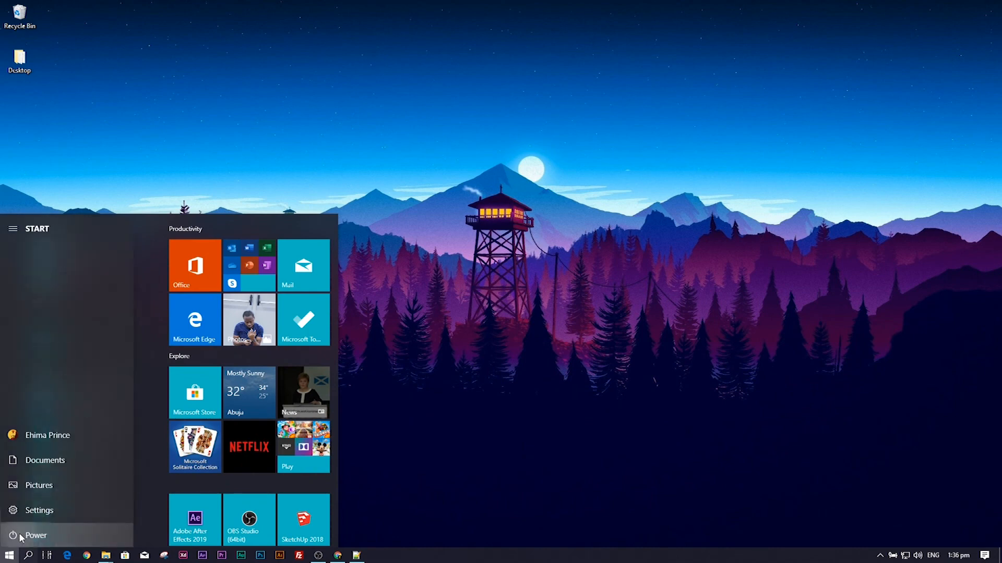
pyautogui.click(35, 535)
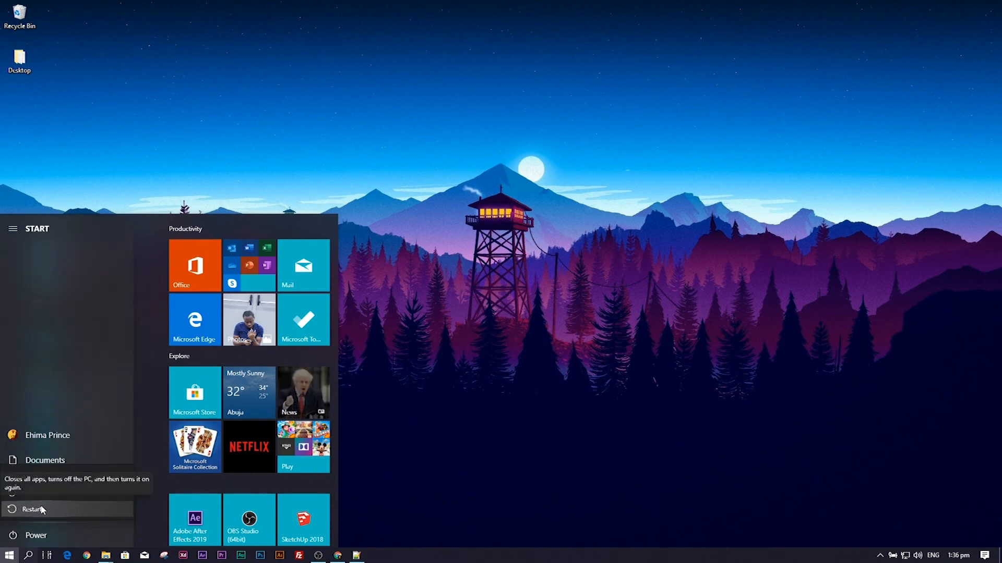